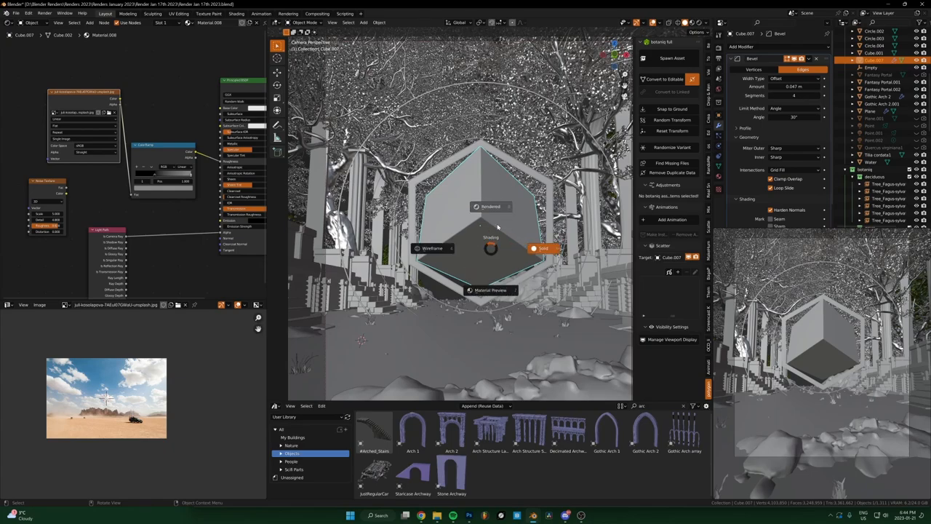
{"action": "mouse_move", "coordinate": [489, 252]}
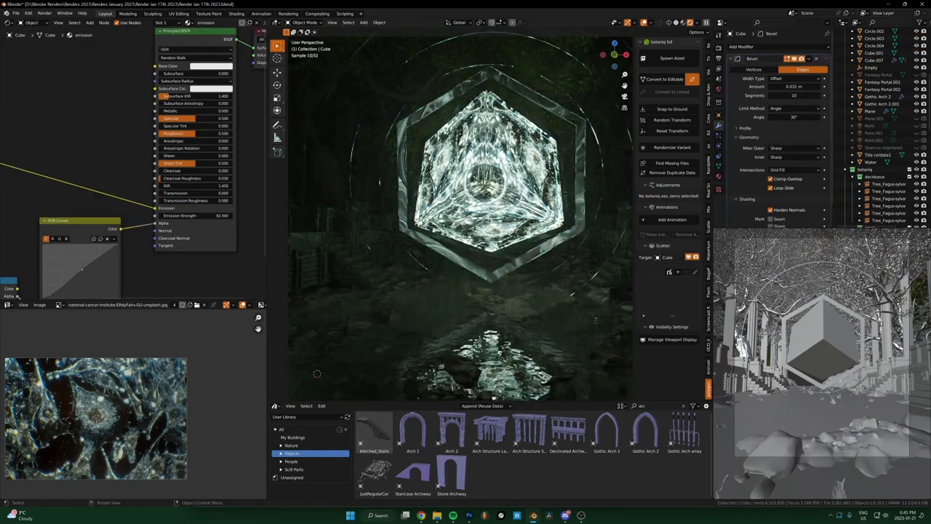
Start a new General scene, set the viewport to Rendered, and enter the Textures of Nature folder.
{"action": "left_click", "coordinate": [16, 13]}
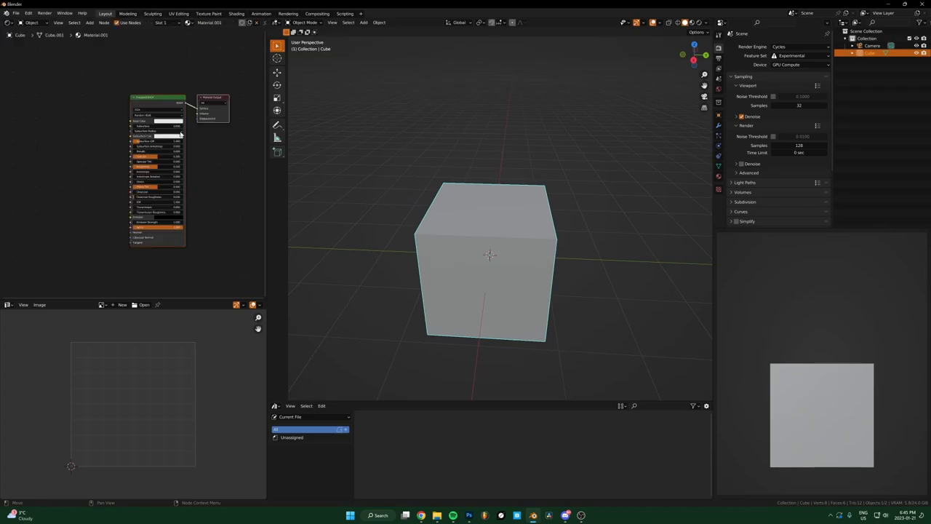
{"action": "left_click", "coordinate": [707, 21]}
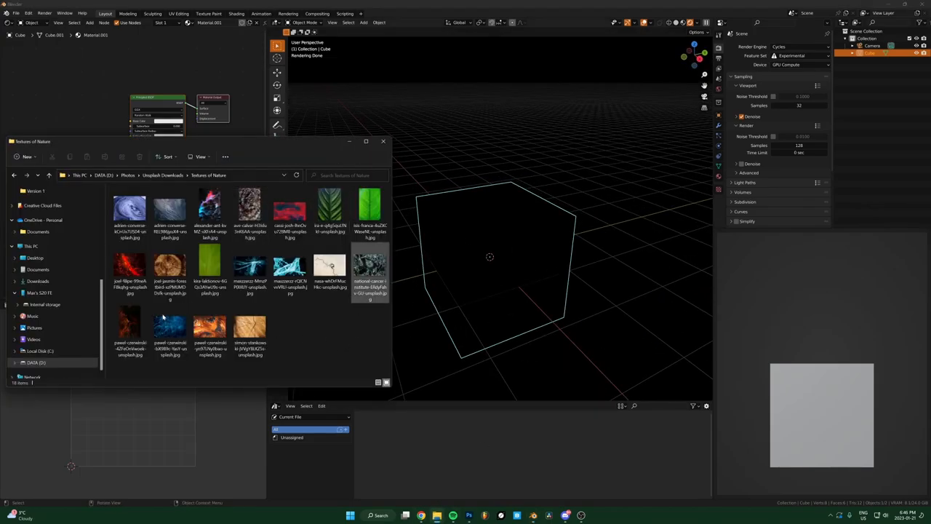
{"action": "double_click", "coordinate": [250, 208]}
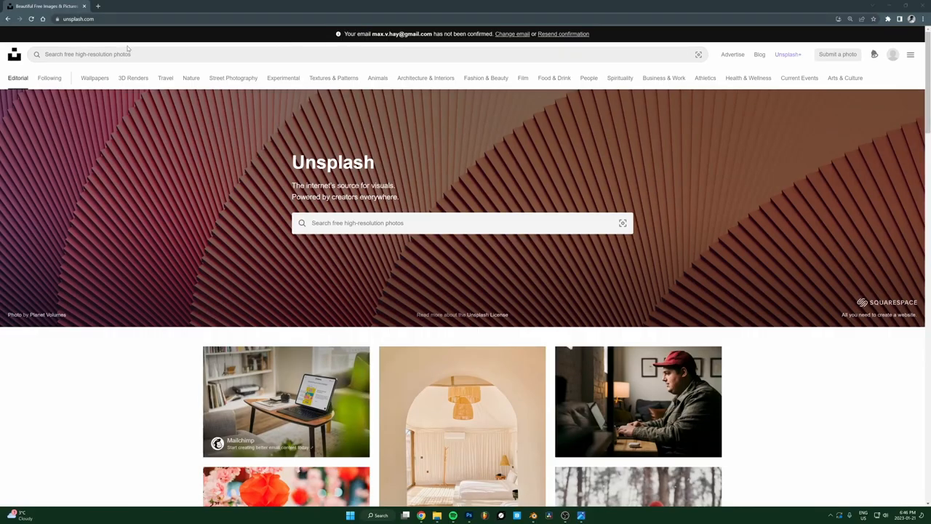
{"action": "mouse_move", "coordinate": [122, 40]}
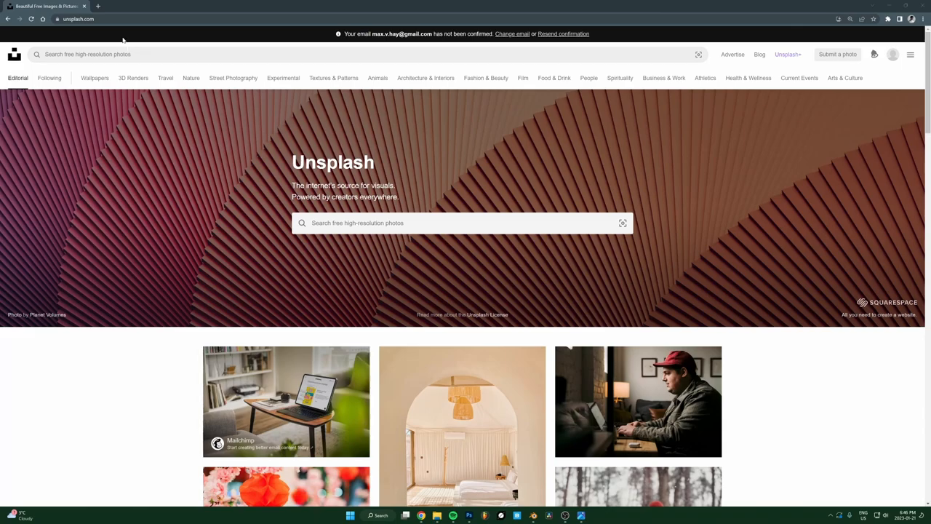
Search Unsplash for 'nature pattern' then 'fractal' and browse the results.
{"action": "left_click", "coordinate": [88, 54]}
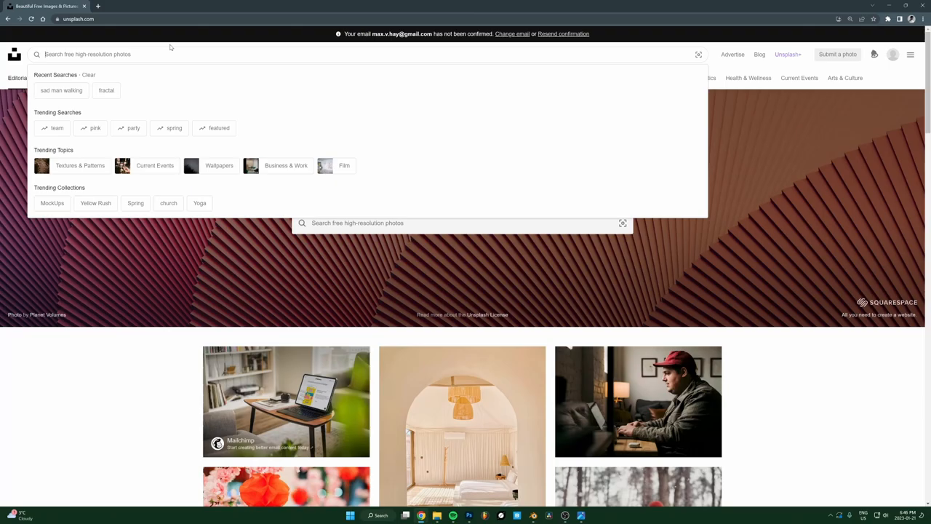
{"action": "type", "text": "nature apttern"}
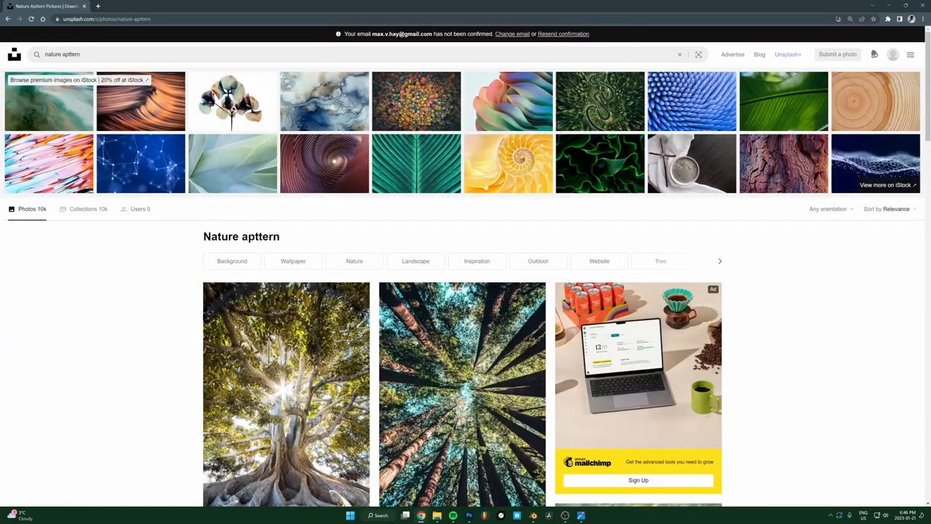
{"action": "type", "text": "fractal"}
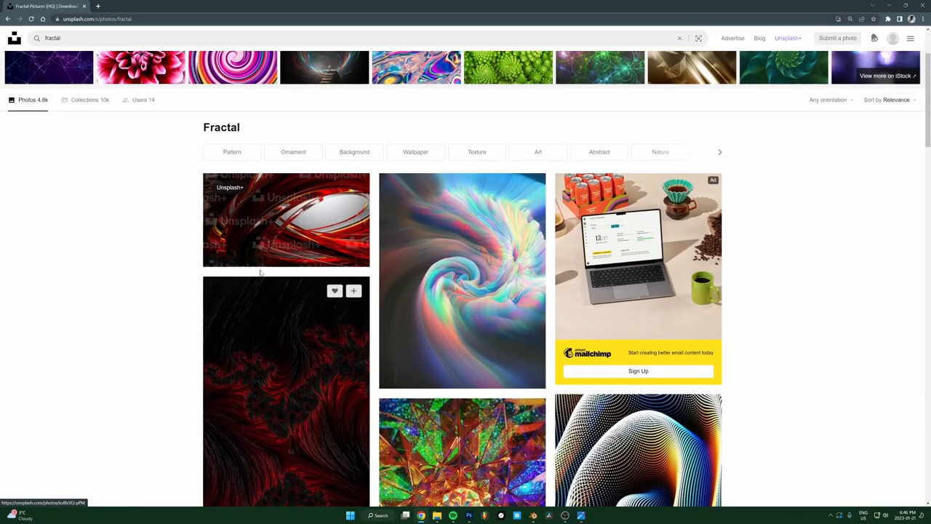
{"action": "scroll", "scroll_direction": "down", "scroll_amount": 3}
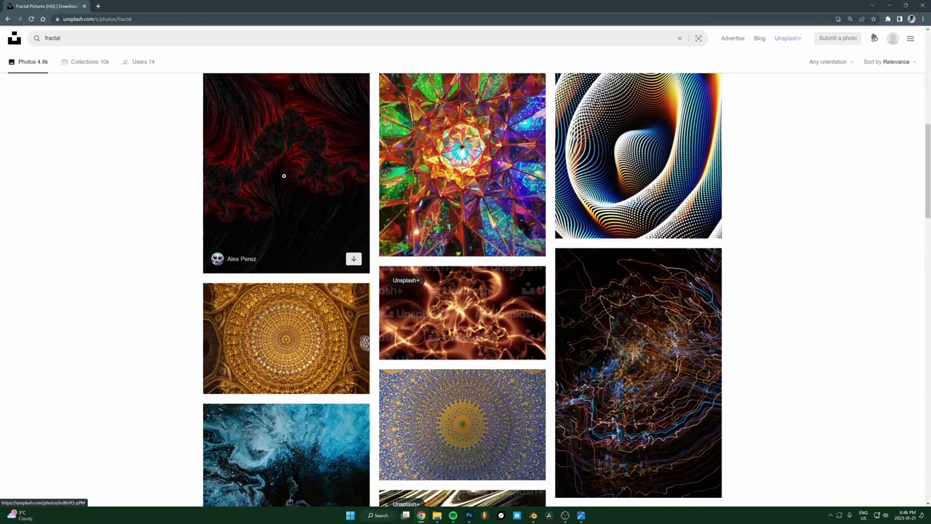
{"action": "scroll", "scroll_direction": "down", "scroll_amount": 3}
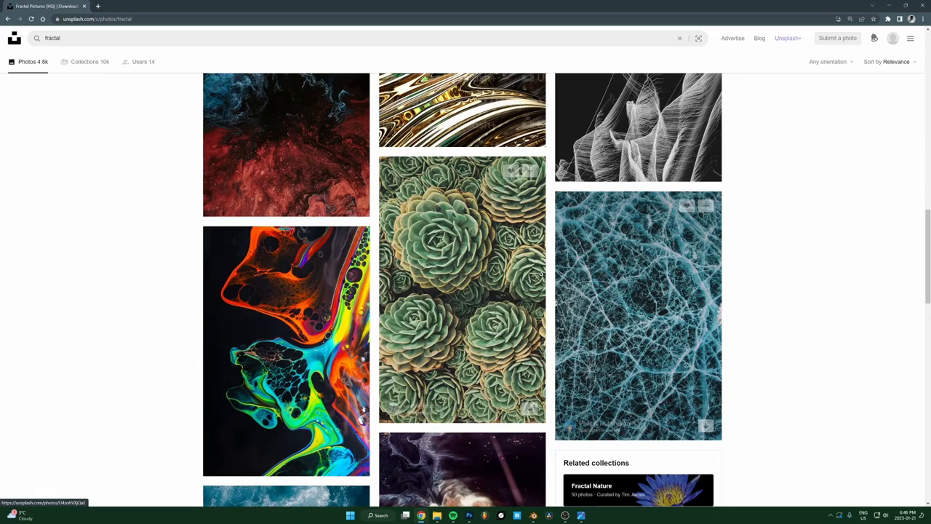
View the colourful blue-and-orange fluid paint photo and its related abstract photos.
{"action": "left_click", "coordinate": [286, 351]}
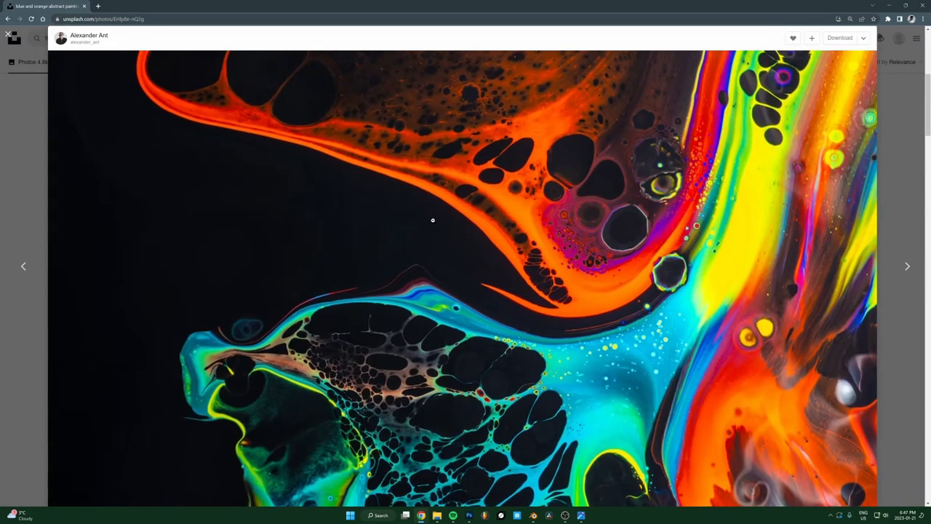
{"action": "scroll", "scroll_direction": "down", "scroll_amount": 3}
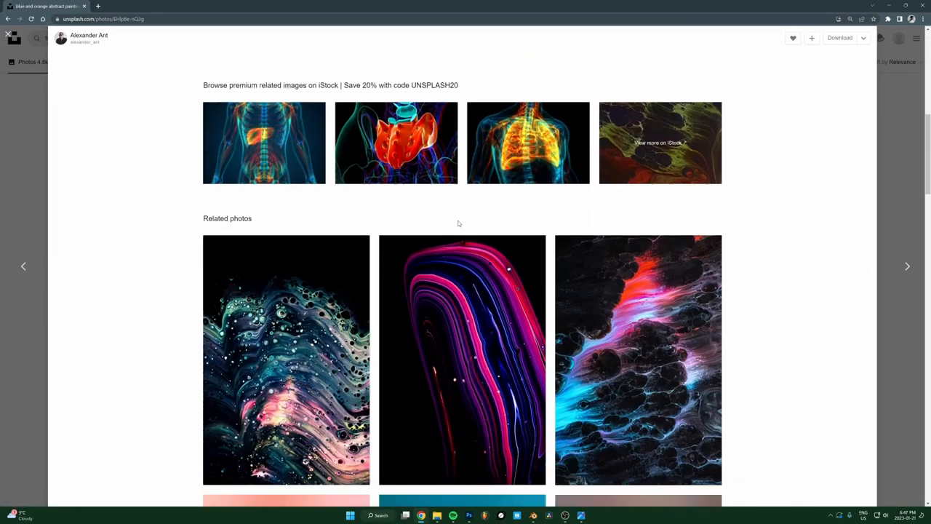
{"action": "scroll", "scroll_direction": "down", "scroll_amount": 3}
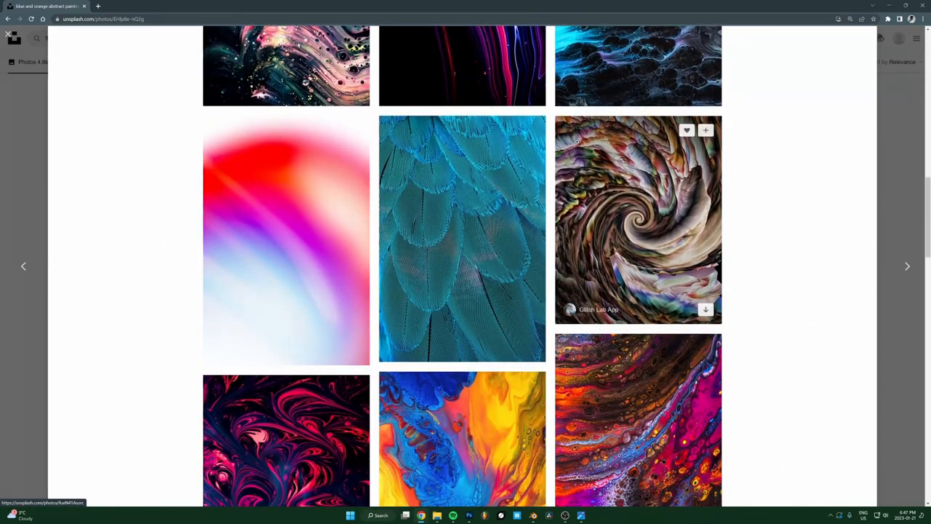
{"action": "scroll", "scroll_direction": "down", "scroll_amount": 3}
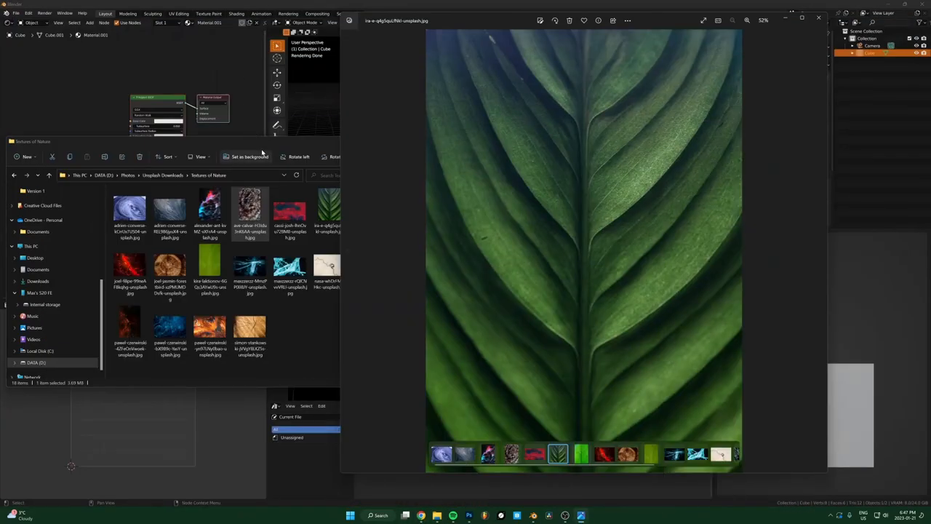
Close the leaf photo preview, returning to the Textures of Nature folder.
{"action": "left_click", "coordinate": [130, 208]}
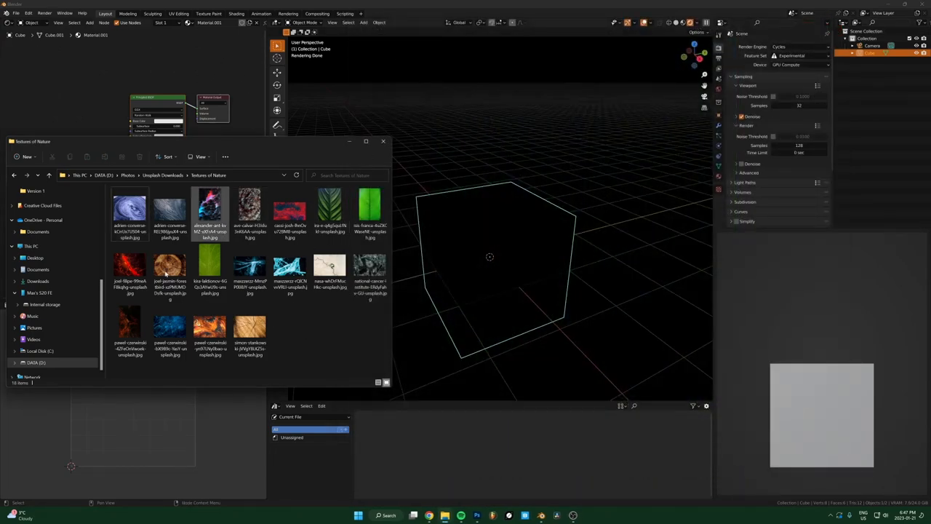
Load the fluid paint photo as an Image Texture feeding the Principled BSDF Emission, so the cube renders red.
{"action": "left_click", "coordinate": [289, 211]}
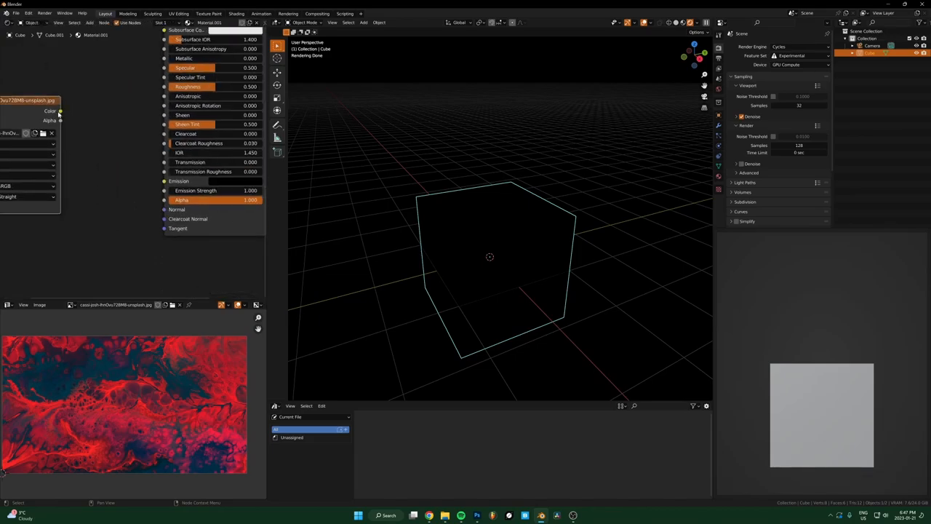
{"action": "left_click_drag", "start_coordinate": [60, 111], "coordinate": [163, 178]}
{"action": "type", "text": "co"}
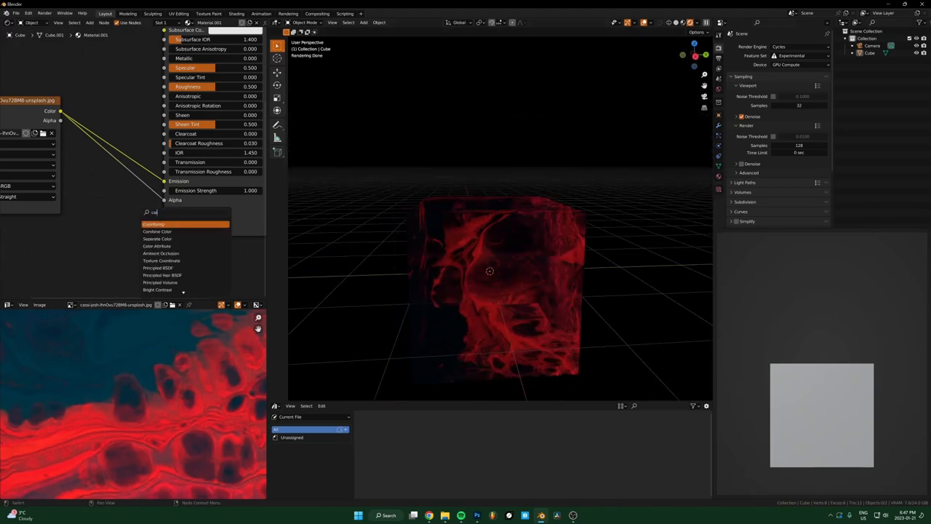
Add a ColorRamp driving the material's Alpha and reshape its gradient stops.
{"action": "left_click", "coordinate": [155, 225]}
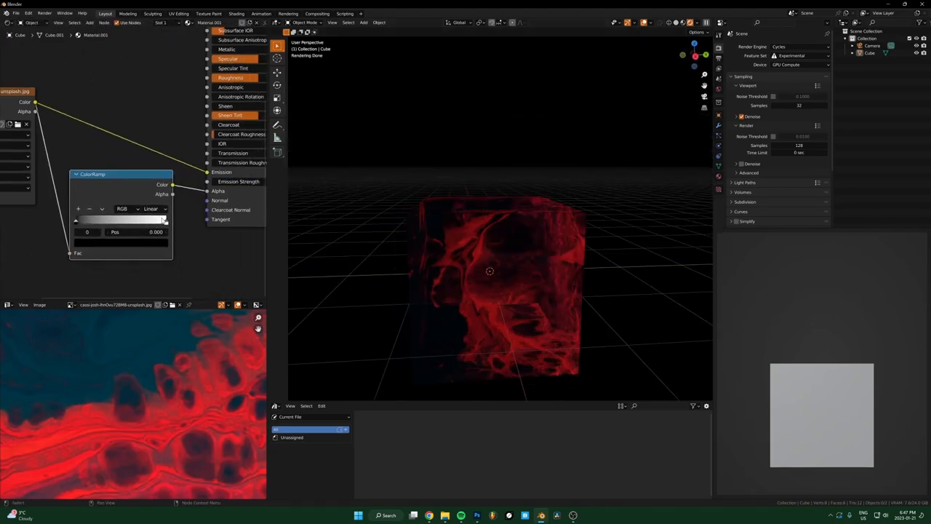
{"action": "left_click_drag", "start_coordinate": [76, 220], "coordinate": [114, 220]}
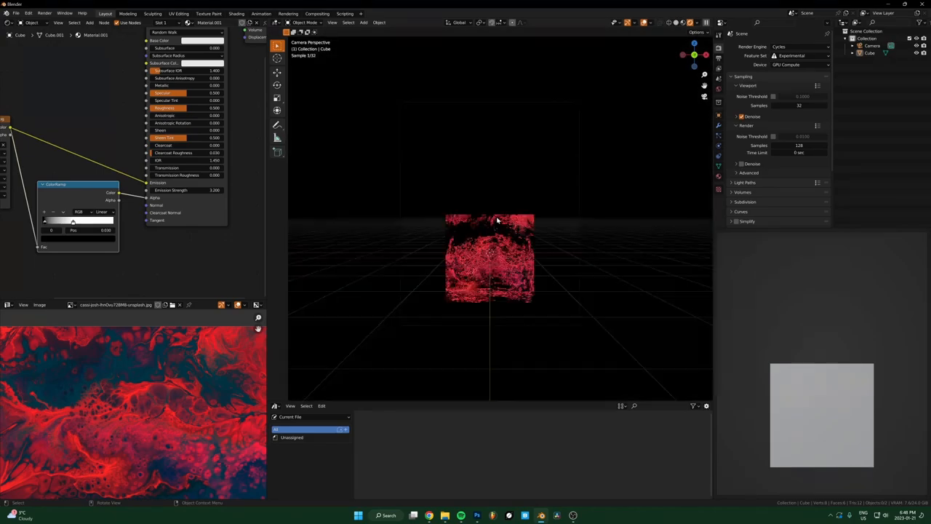
Add a second cube around the red one and rotate it into place.
{"action": "key", "text": "r"}
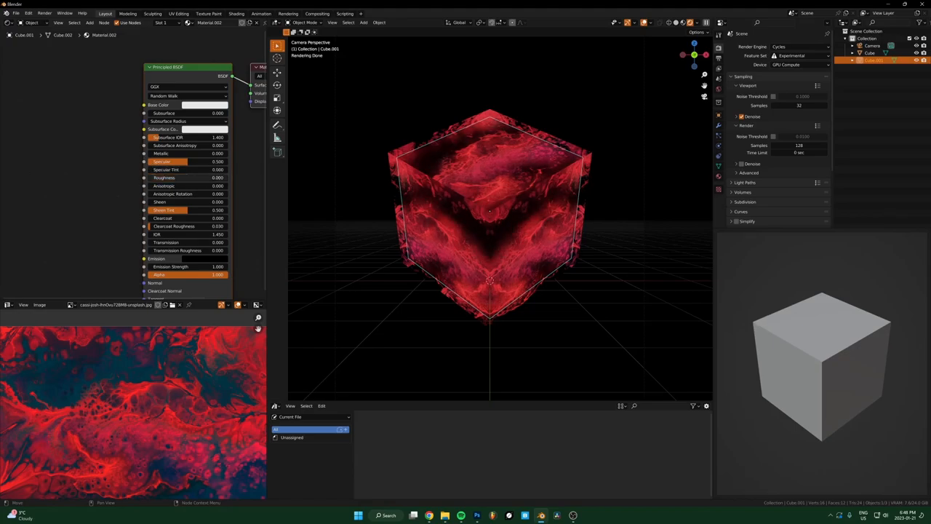
Give Cube.001 its own new Principled material, Material.002.
{"action": "left_click", "coordinate": [188, 105]}
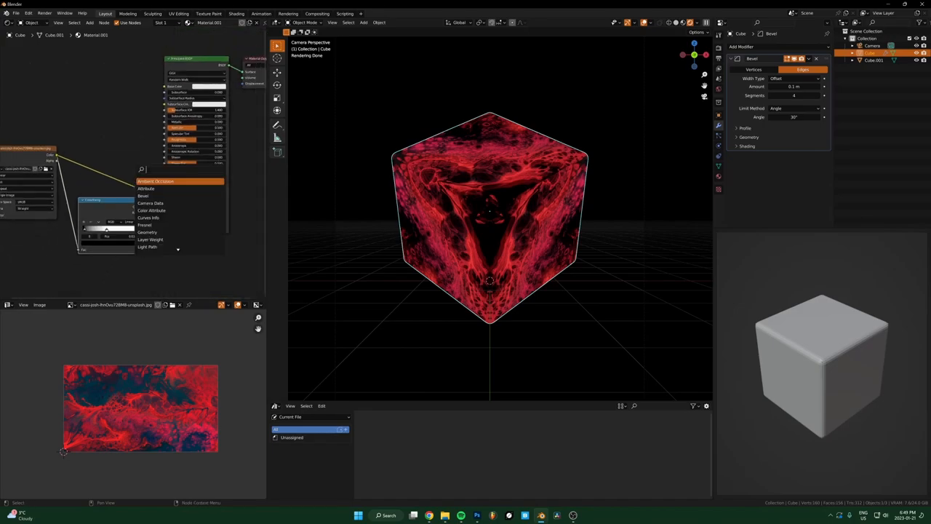
Add a Multiply Mix node and a Hue node after the image texture, tinting the bevelled cube icy blue.
{"action": "type", "text": "mix"}
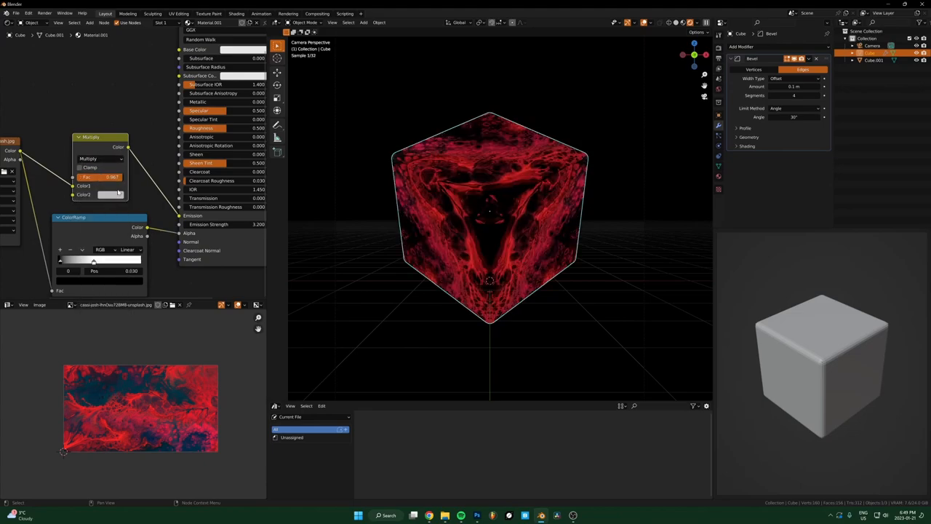
{"action": "type", "text": "hue"}
{"action": "type", "text": "vo"}
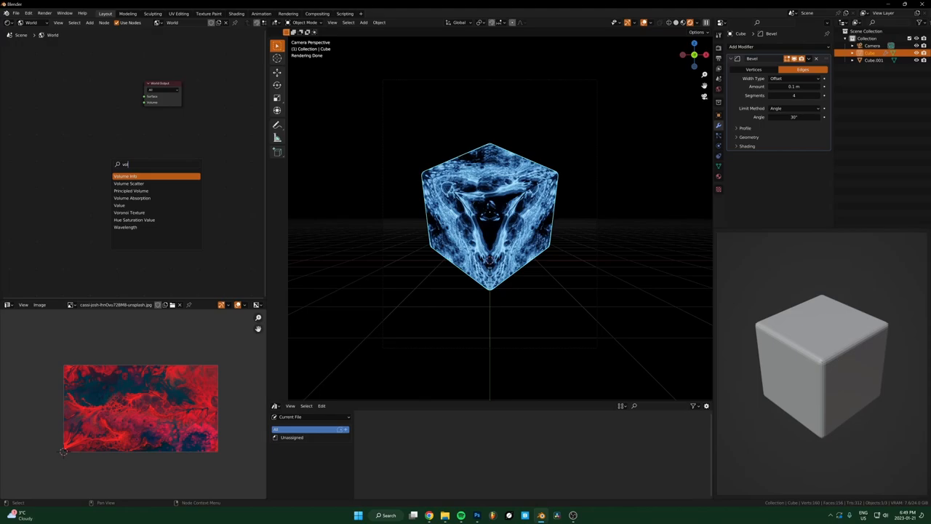
Add a Volume Scatter to the World volume with density 0.01 for a misty glow.
{"action": "left_click", "coordinate": [129, 184]}
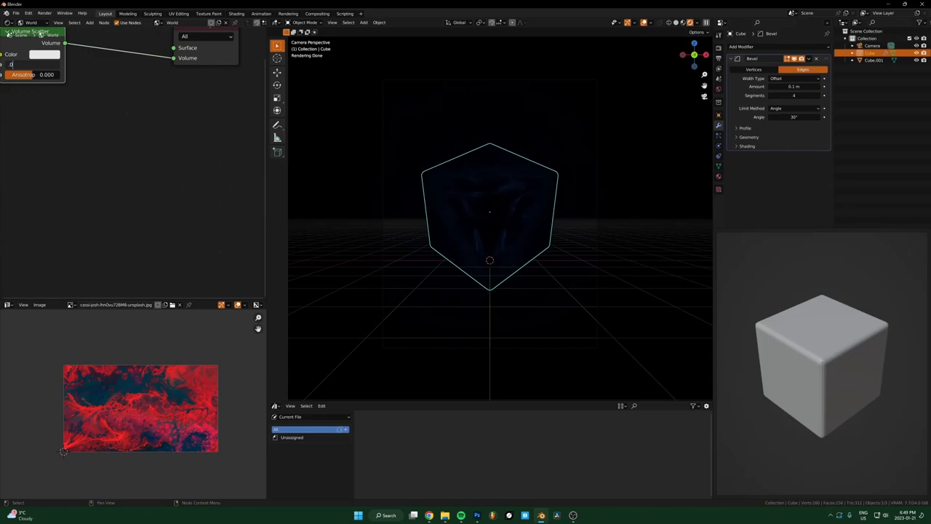
{"action": "right_click", "coordinate": [29, 74]}
{"action": "type", "text": ".01"}
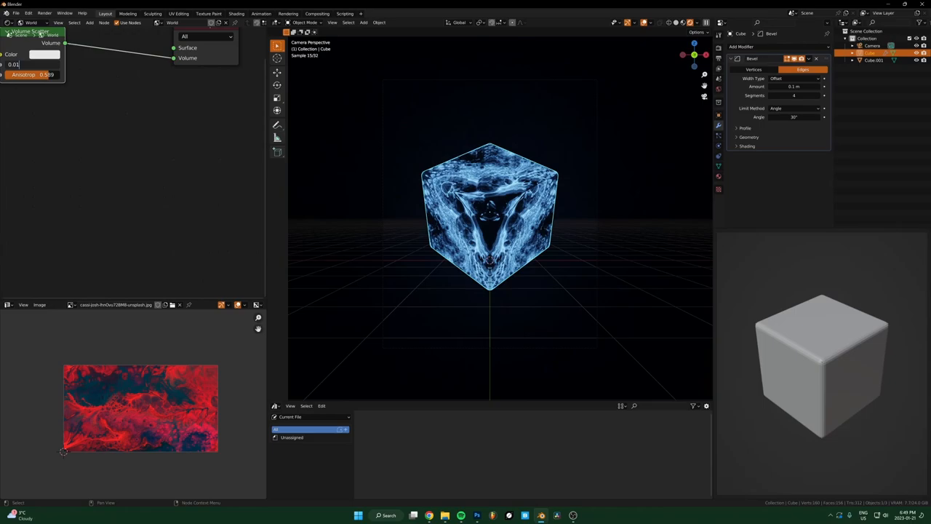
{"action": "left_click", "coordinate": [44, 55]}
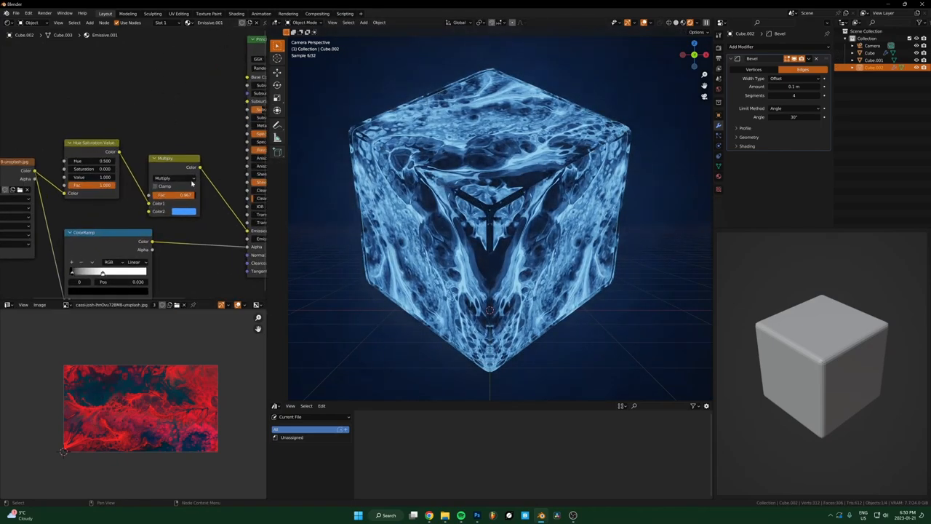
Scale Cube.002 and adjust its Hue Saturation Value node to Hue 0.72, Saturation 1.
{"action": "key", "text": "s"}
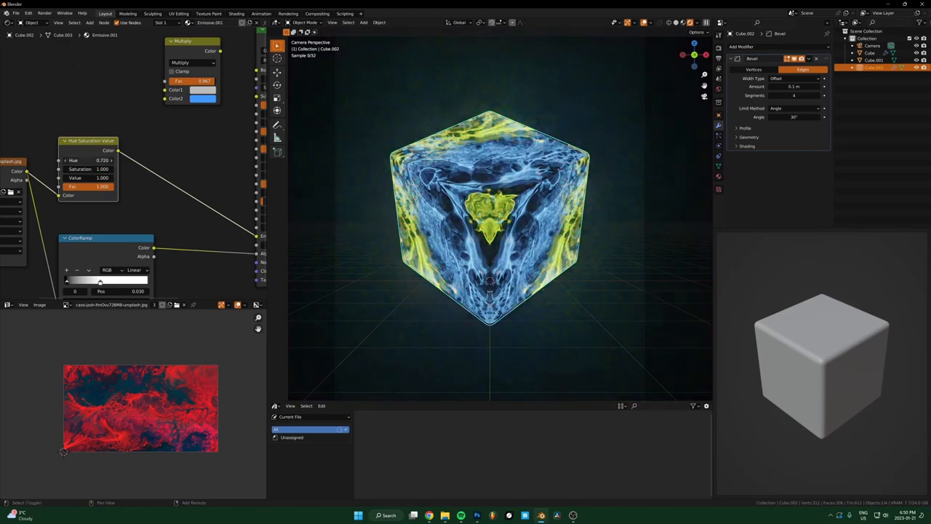
{"action": "left_click_drag", "start_coordinate": [109, 160], "coordinate": [95, 160]}
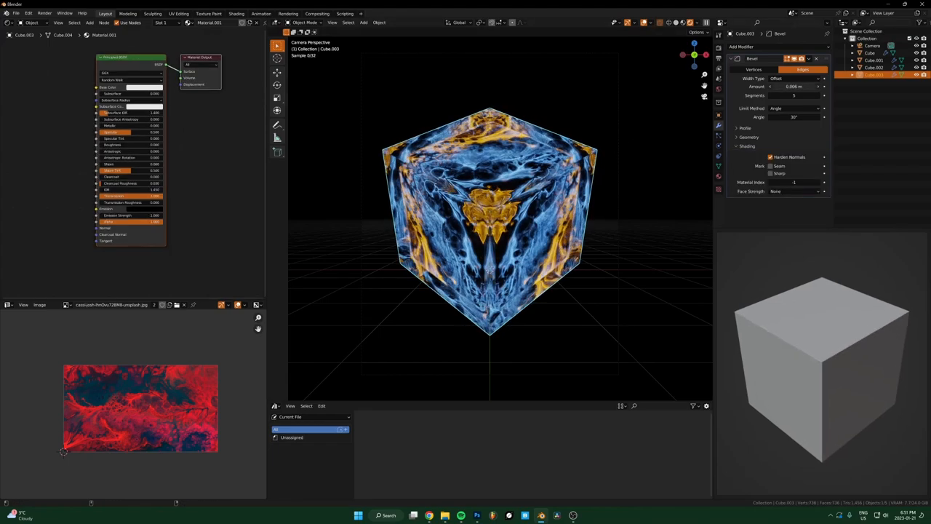
Enable Harden Normals on Cube.003's Bevel modifier for the glass shell.
{"action": "left_click", "coordinate": [794, 86]}
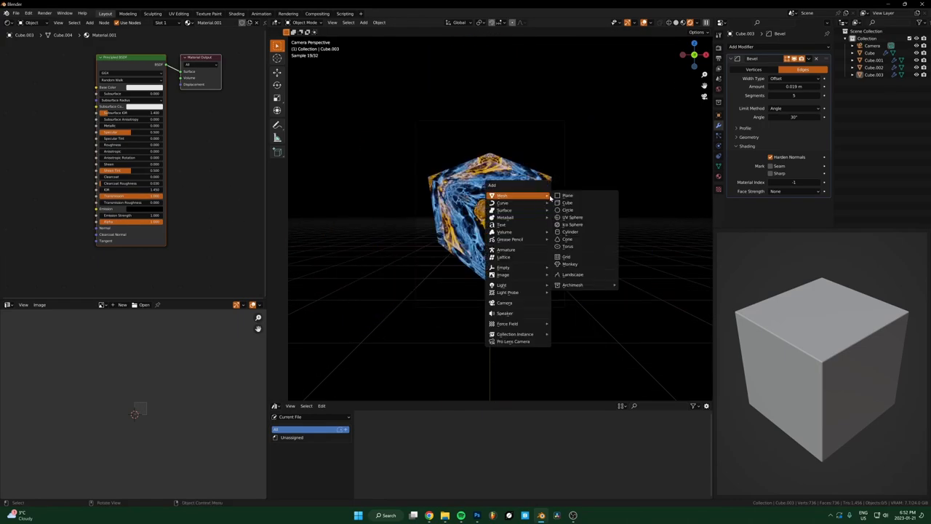
Add a mesh plane beneath the cubes and bring up the node search.
{"action": "left_click", "coordinate": [567, 195]}
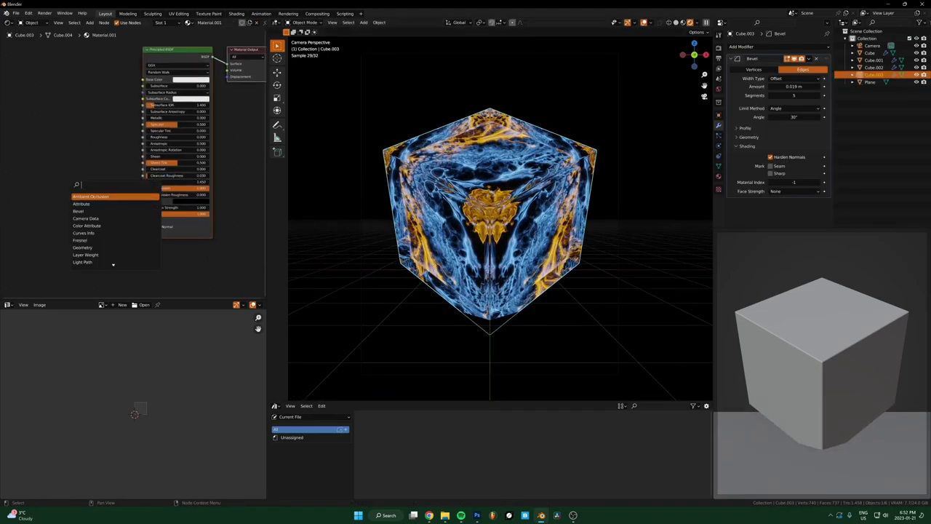
{"action": "left_click", "coordinate": [82, 262]}
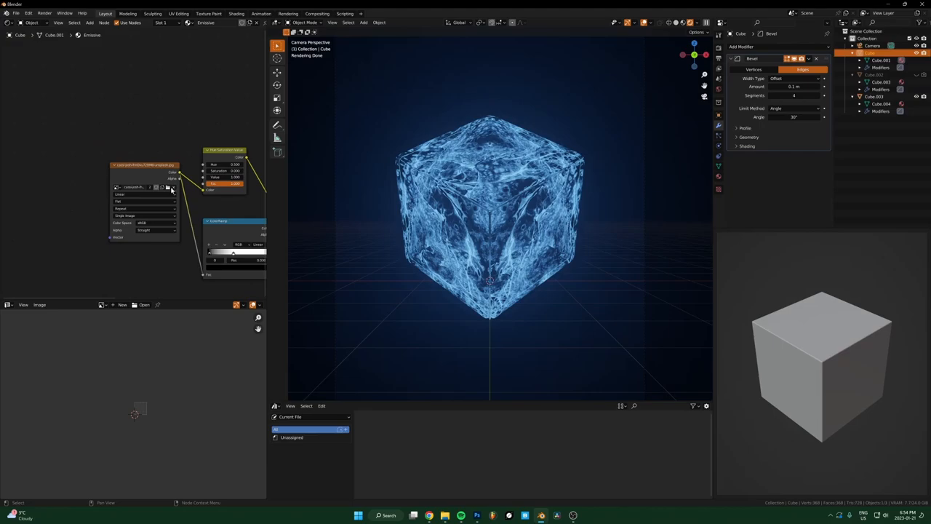
Swap the Image Texture node's image for the orange swirling fluid photo.
{"action": "left_click", "coordinate": [156, 187]}
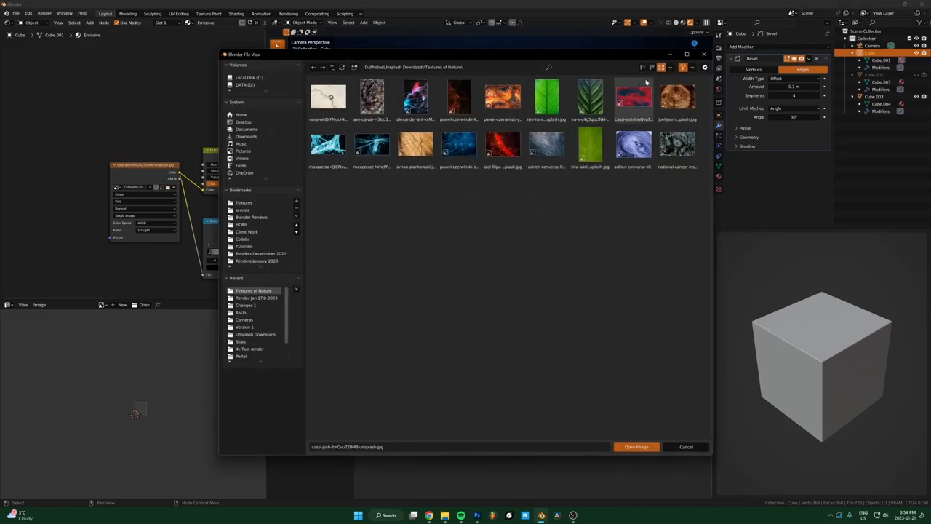
{"action": "left_click", "coordinate": [635, 446]}
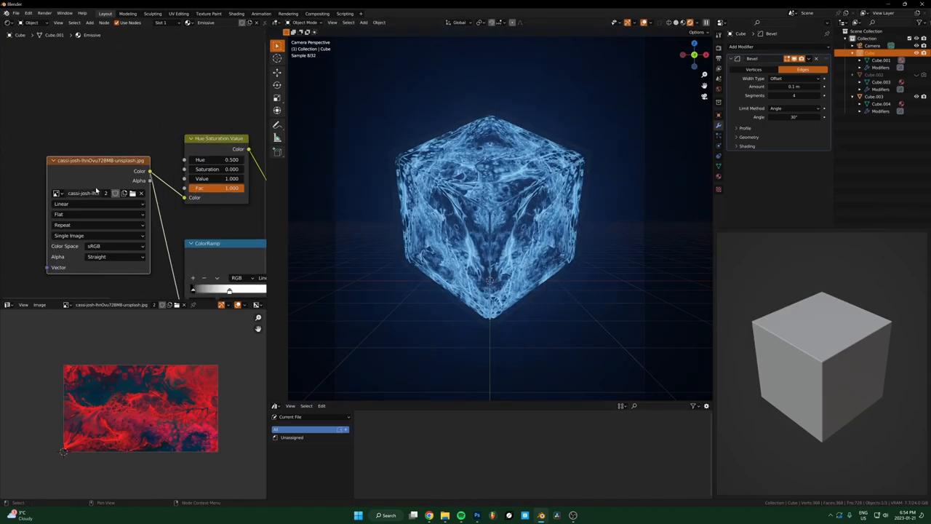
{"action": "mouse_move", "coordinate": [132, 193]}
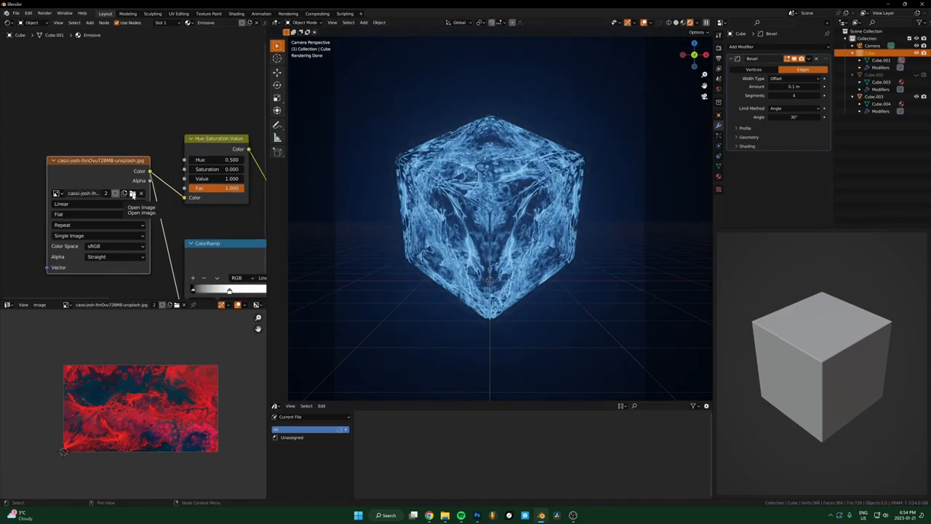
{"action": "left_click", "coordinate": [132, 193]}
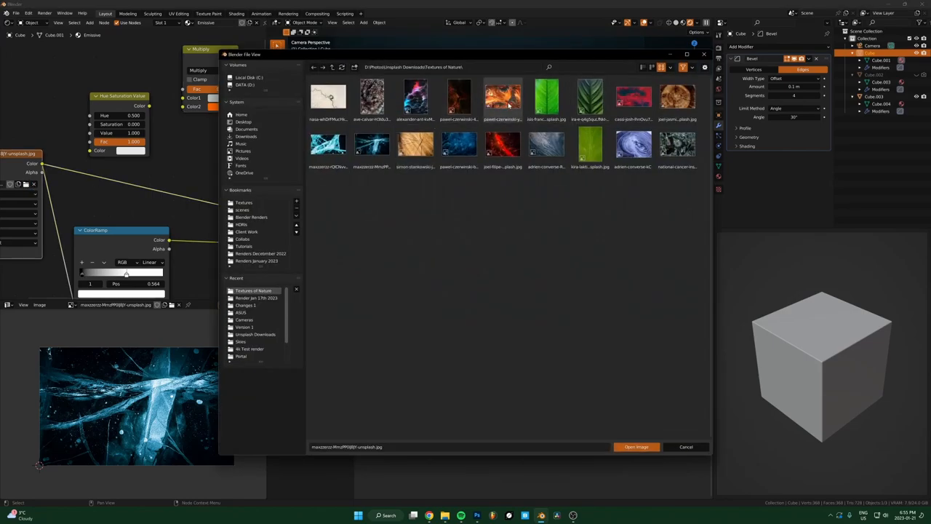
{"action": "left_click", "coordinate": [635, 447]}
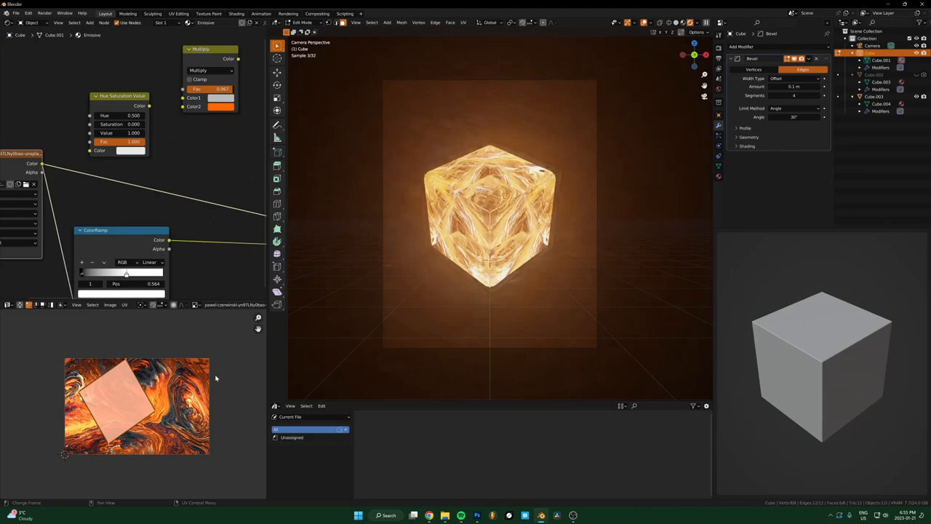